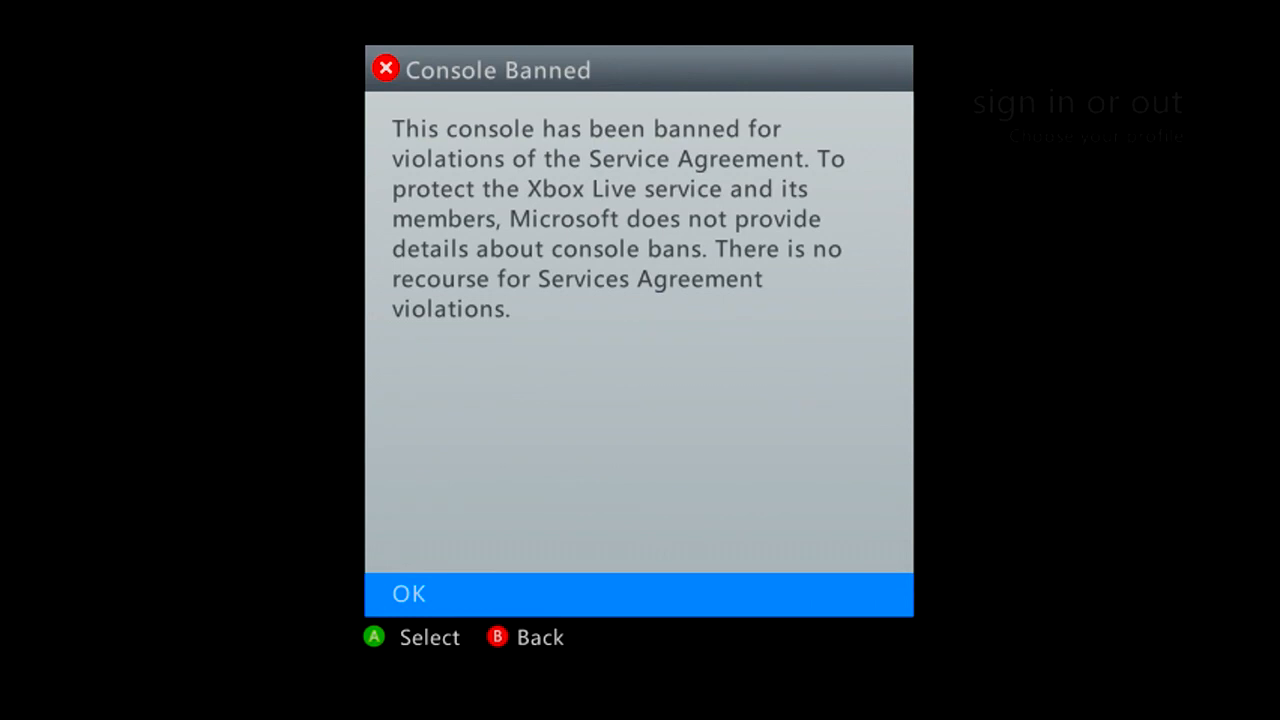
Dismiss the Console Banned notice with OK.
left_click(408, 594)
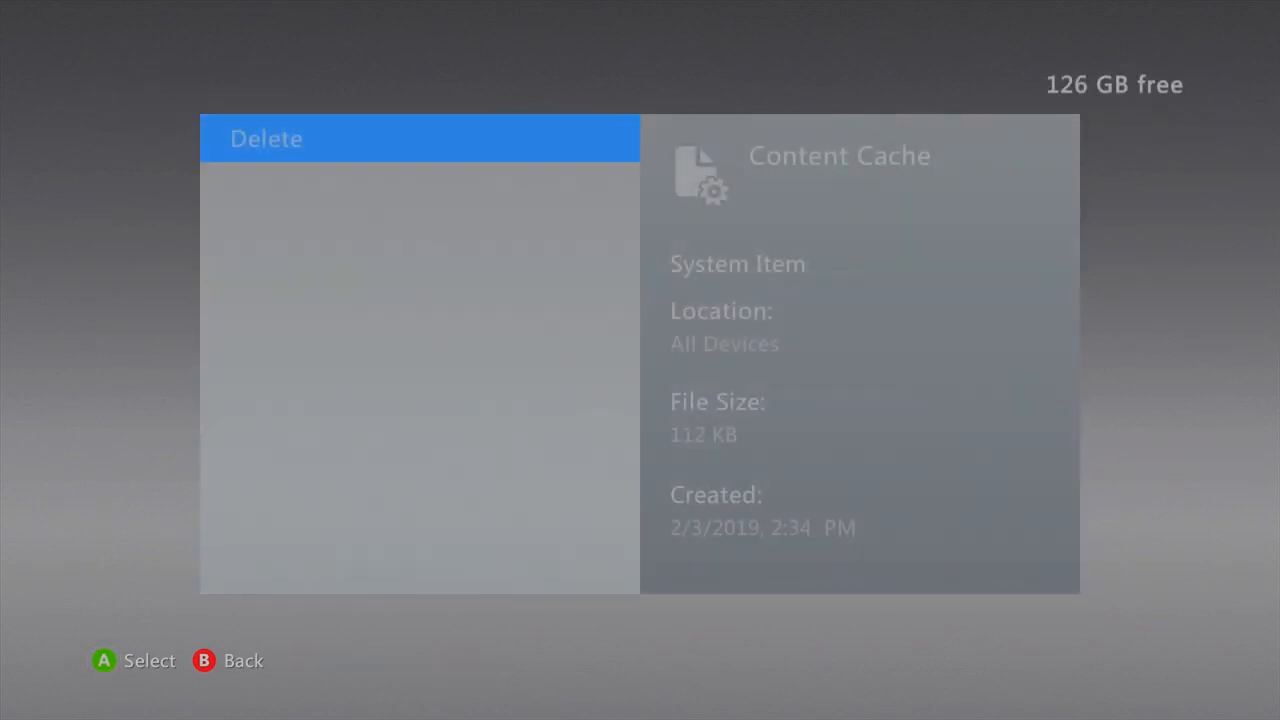
Choose Delete on the 112 KB Content Cache system item.
left_click(266, 138)
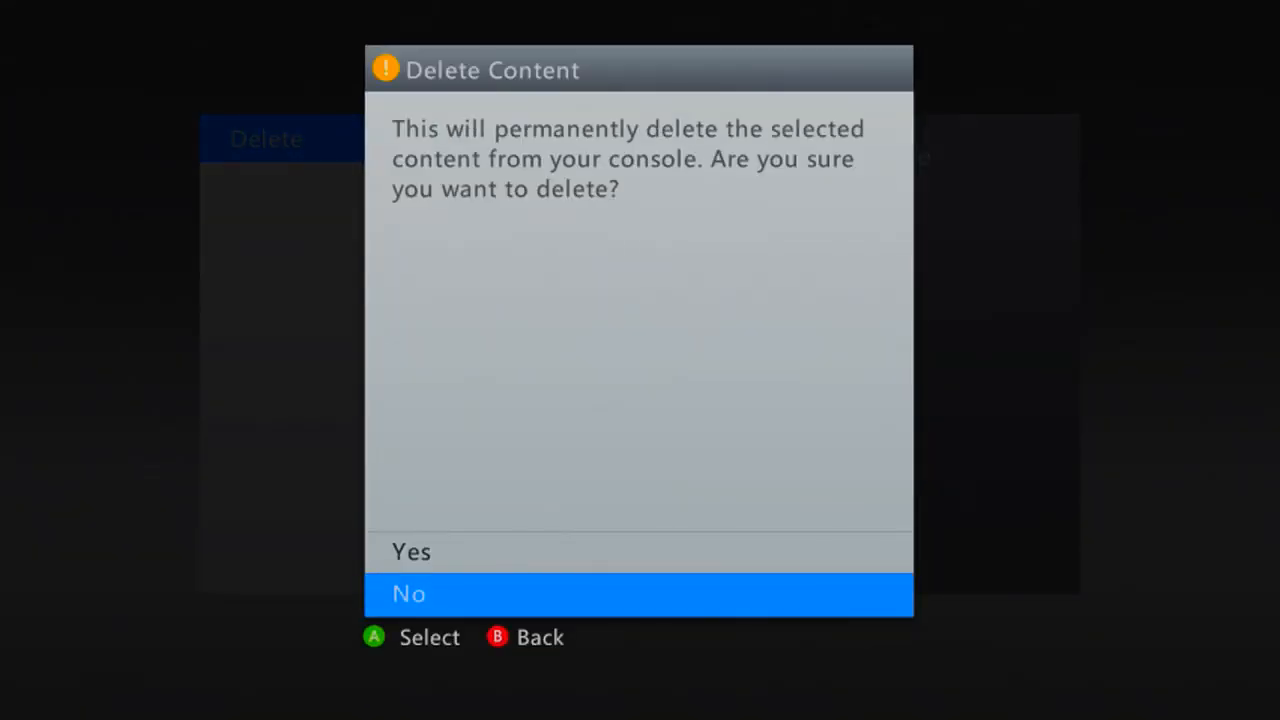